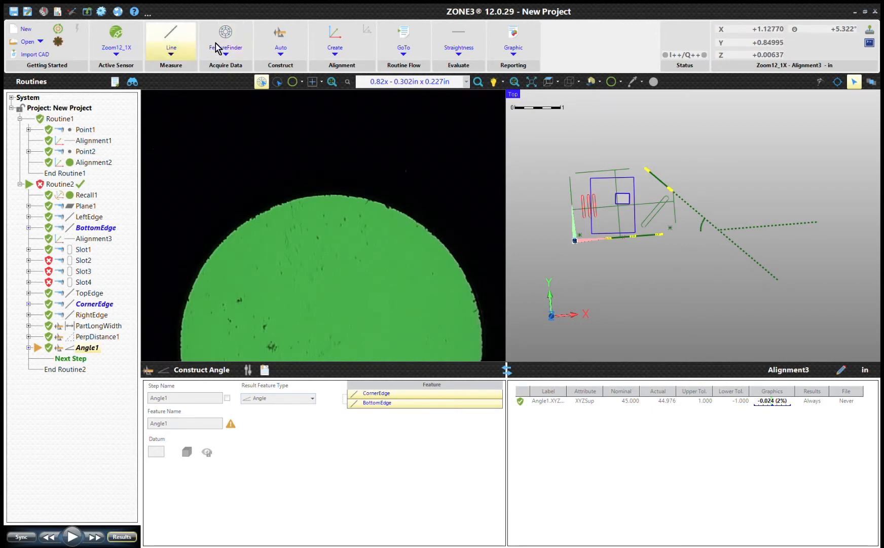
- Start a circle measurement and let FeatureFinder detect the round feature's edge points
{"action": "left_click", "coordinate": [171, 37]}
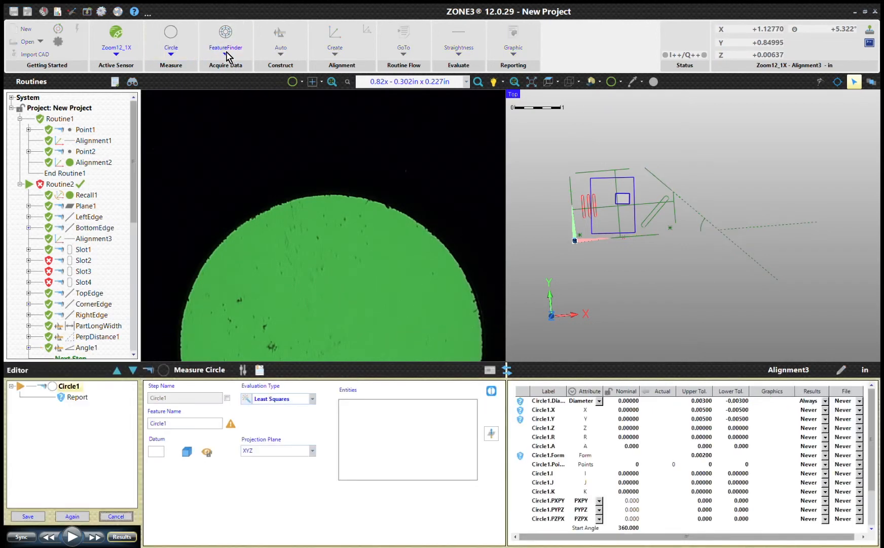
{"action": "left_click", "coordinate": [225, 35]}
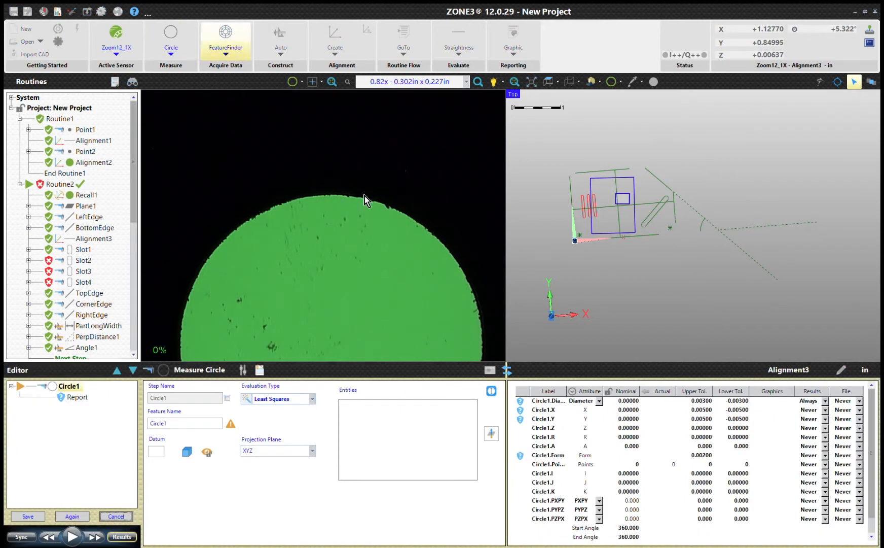
{"action": "mouse_move", "coordinate": [350, 141]}
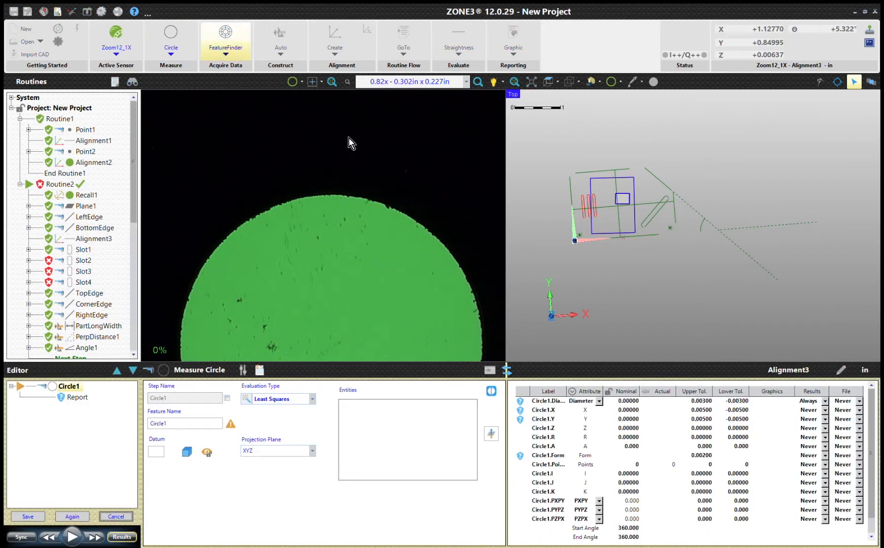
{"action": "mouse_move", "coordinate": [251, 192]}
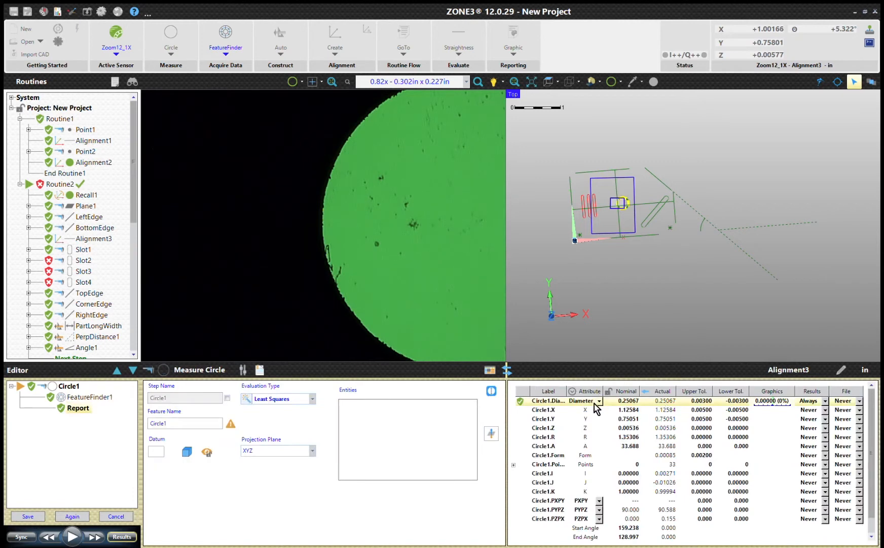
{"action": "mouse_move", "coordinate": [598, 425]}
{"action": "type", "text": "0.00500"}
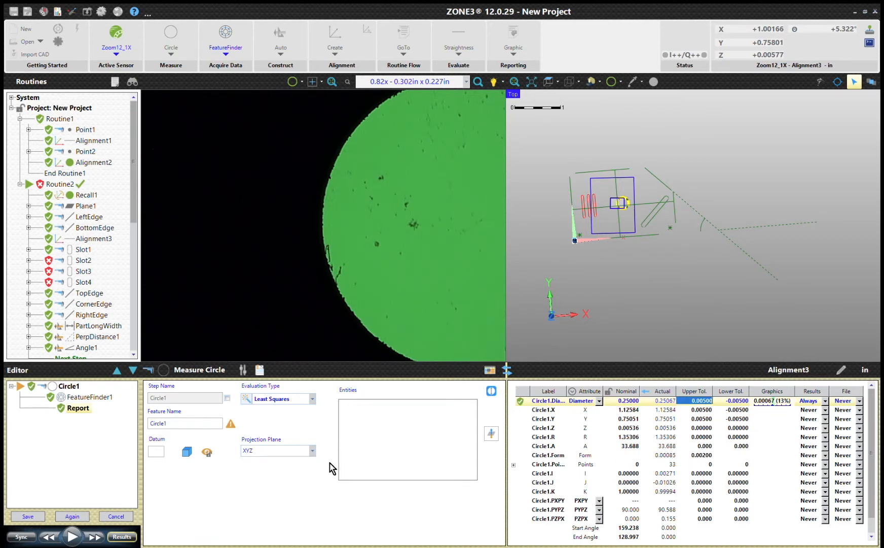
- Name the circle CenterBolt, store it, and begin another circle measurement
{"action": "type", "text": "Ce"}
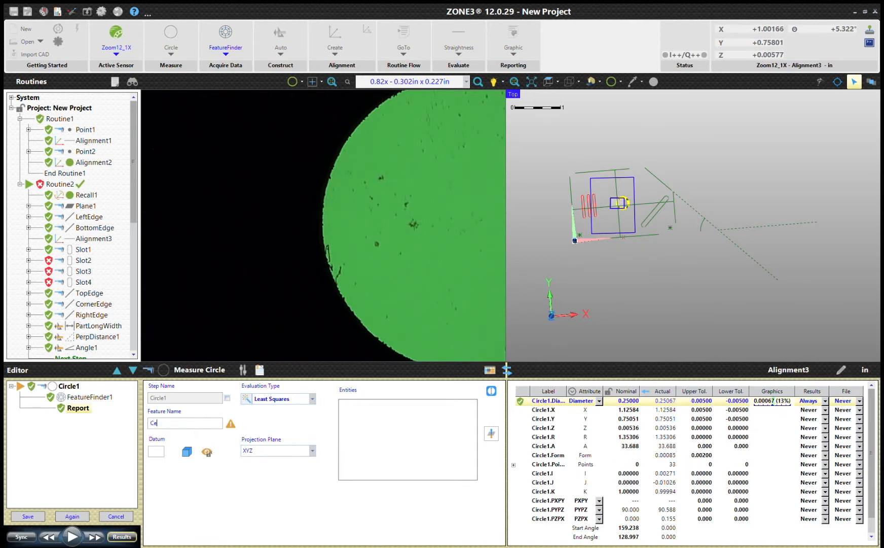
{"action": "type", "text": "CenterBolt"}
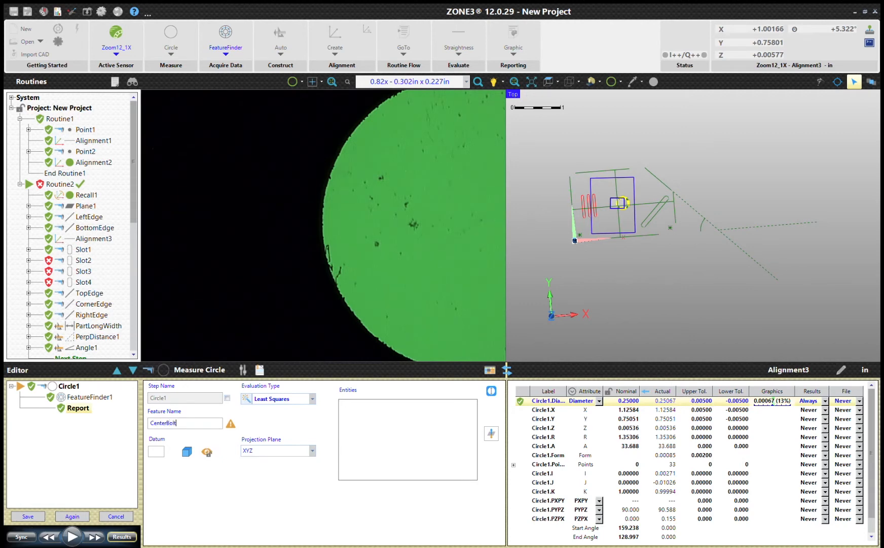
{"action": "left_click", "coordinate": [27, 516]}
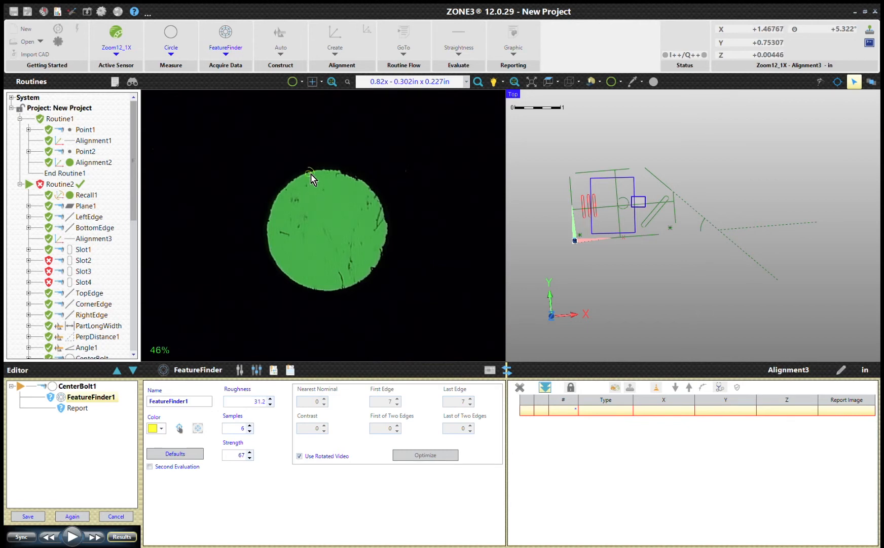
{"action": "mouse_move", "coordinate": [388, 236]}
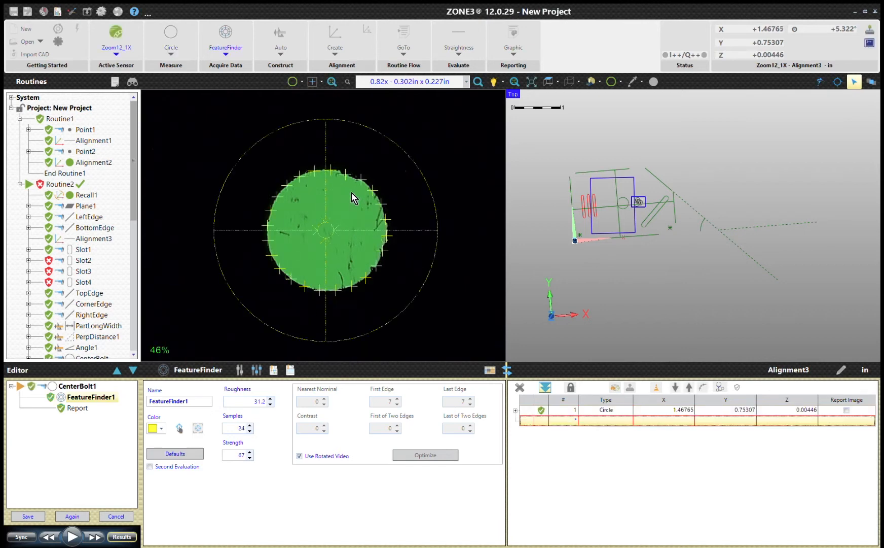
{"action": "mouse_move", "coordinate": [184, 393]}
{"action": "type", "text": ".1"}
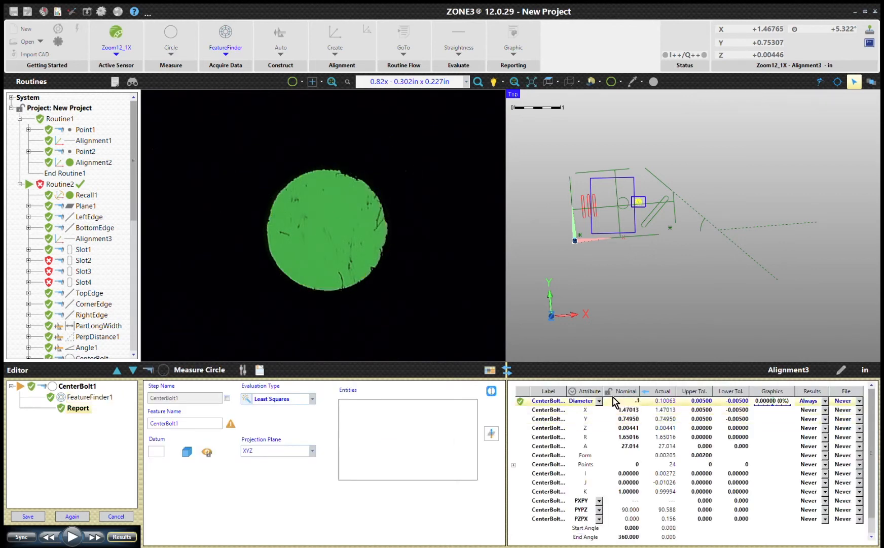
- Commit the 0.100 in nominal diameter, name the circle Bolt1, and save it
{"action": "left_click", "coordinate": [694, 401]}
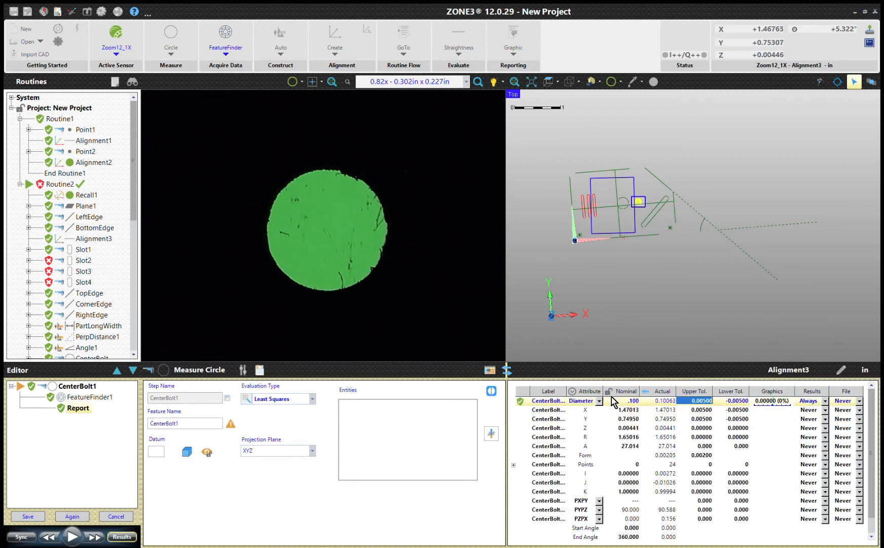
{"action": "mouse_move", "coordinate": [822, 416]}
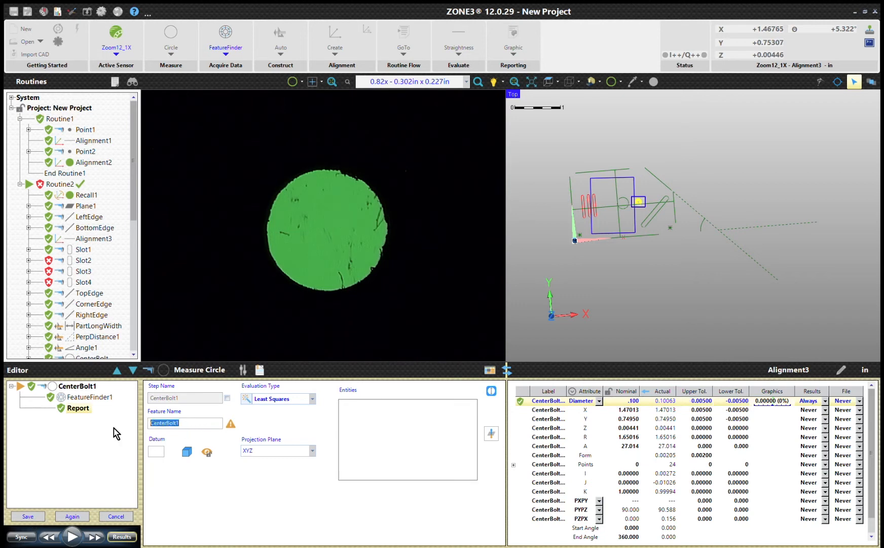
{"action": "type", "text": "Bolt1"}
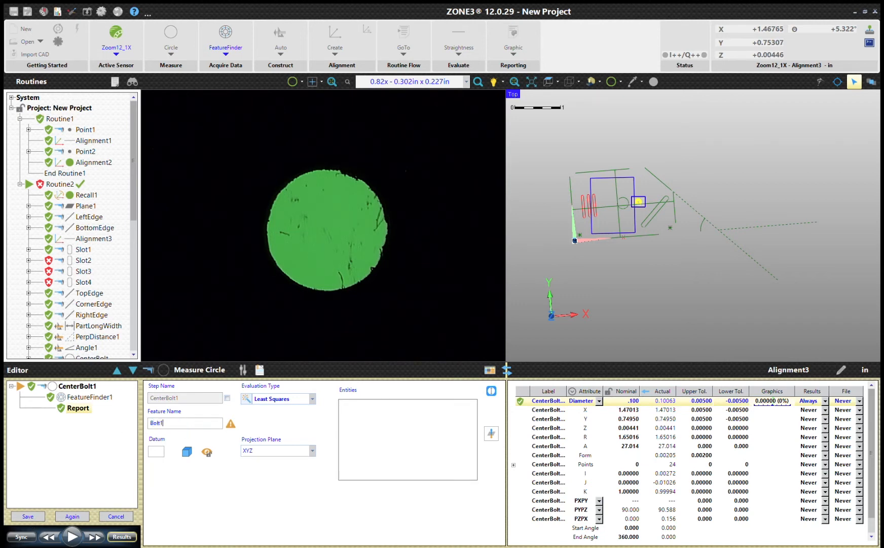
{"action": "left_click", "coordinate": [27, 516]}
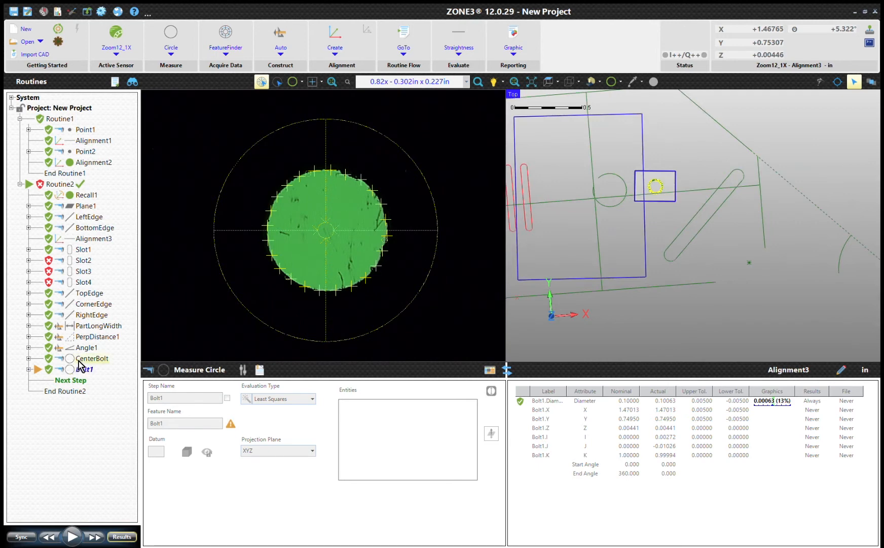
- Select CenterBolt in the Routines tree to review its 0.25067 in results
{"action": "left_click", "coordinate": [91, 358]}
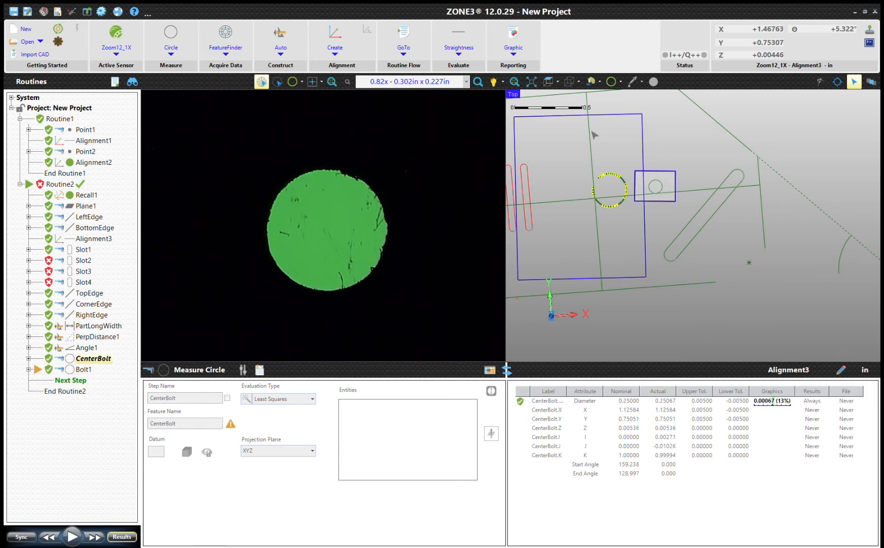
{"action": "mouse_move", "coordinate": [7, 483]}
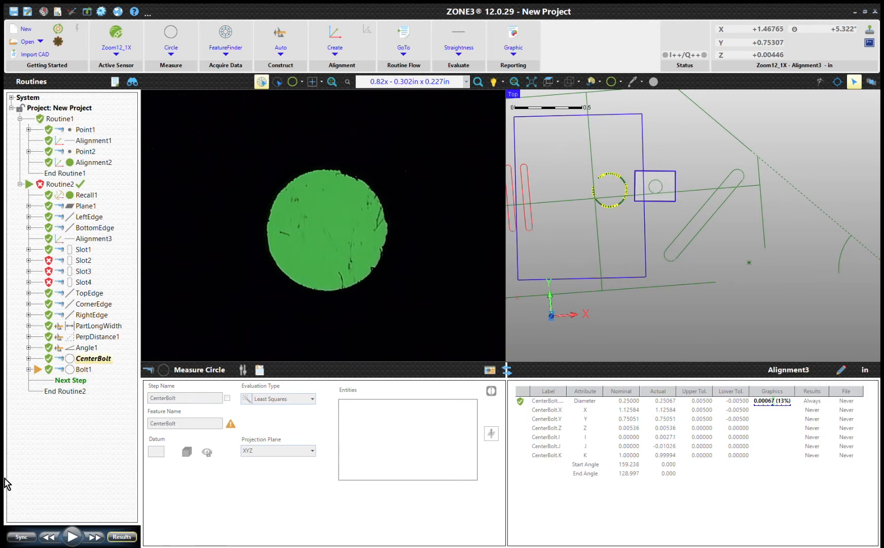
{"action": "left_click", "coordinate": [84, 369]}
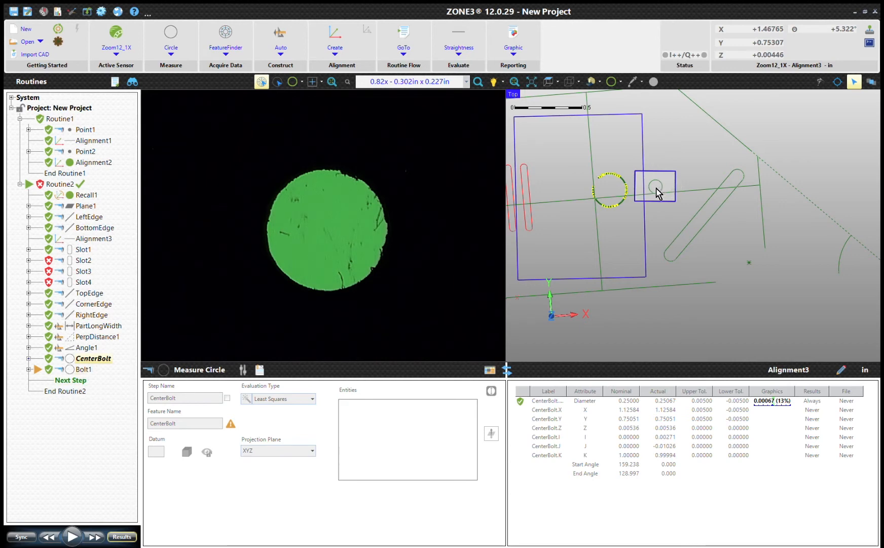
{"action": "mouse_move", "coordinate": [117, 513]}
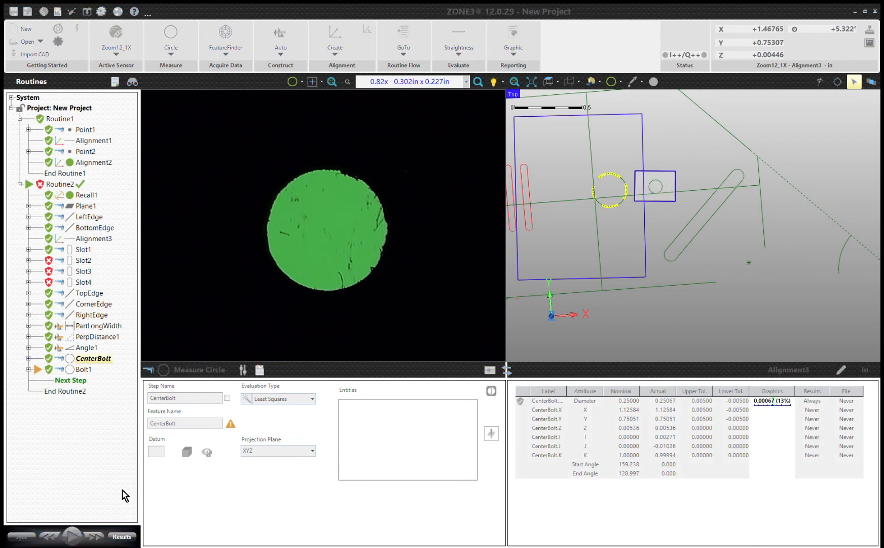
{"action": "mouse_move", "coordinate": [656, 166]}
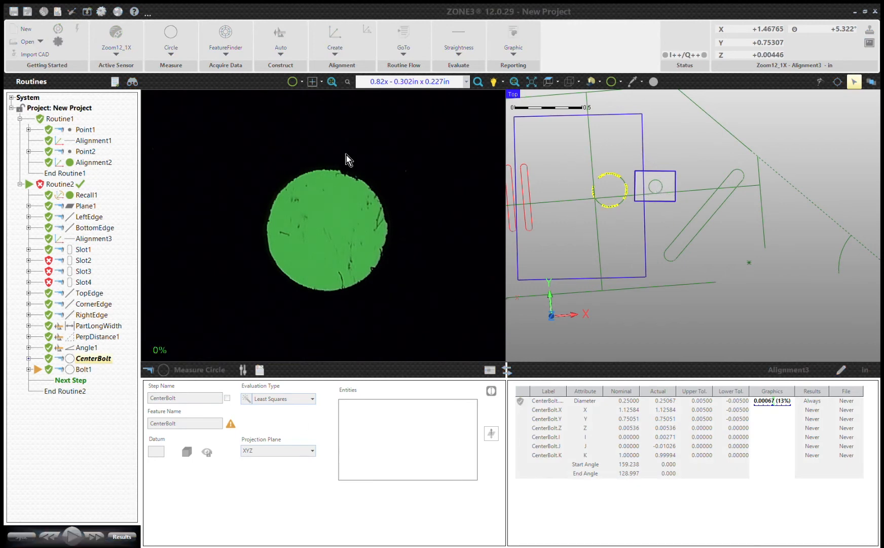
{"action": "mouse_move", "coordinate": [209, 113]}
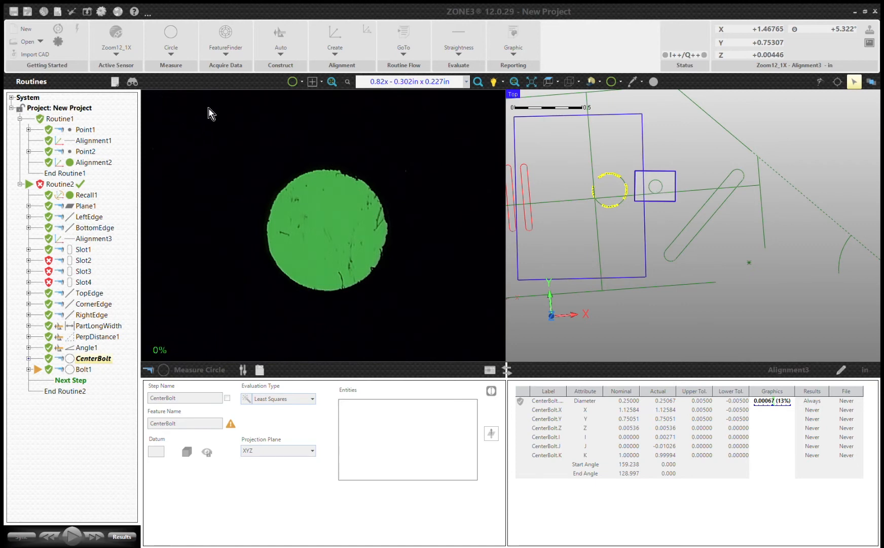
{"action": "mouse_move", "coordinate": [235, 101]}
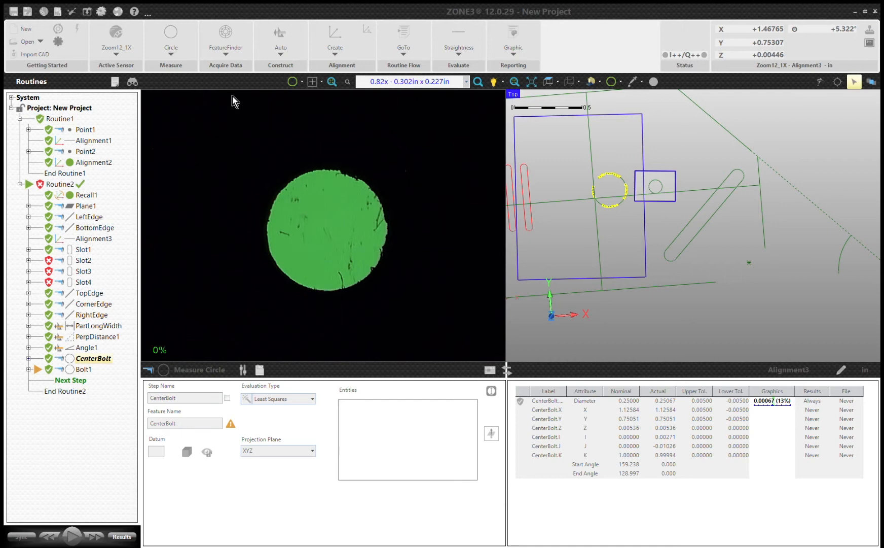
{"action": "mouse_move", "coordinate": [247, 107]}
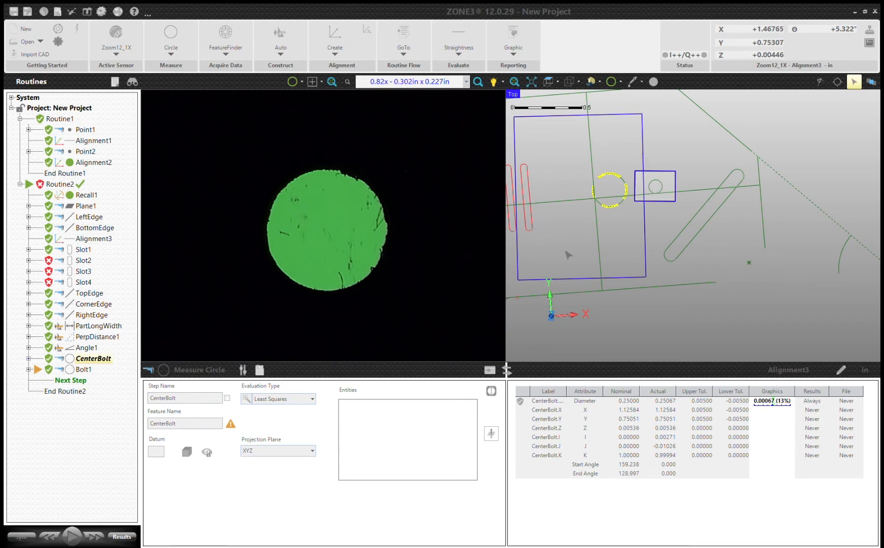
{"action": "mouse_move", "coordinate": [581, 141]}
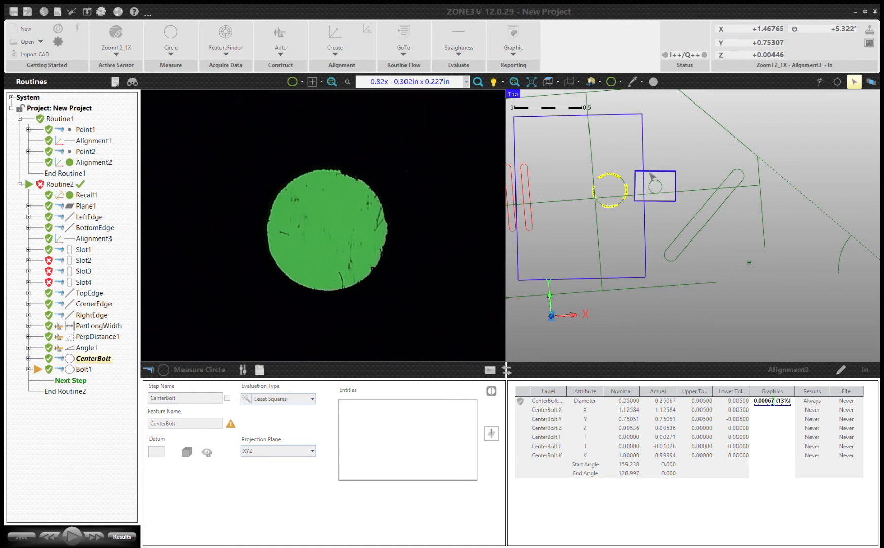
{"action": "mouse_move", "coordinate": [575, 165]}
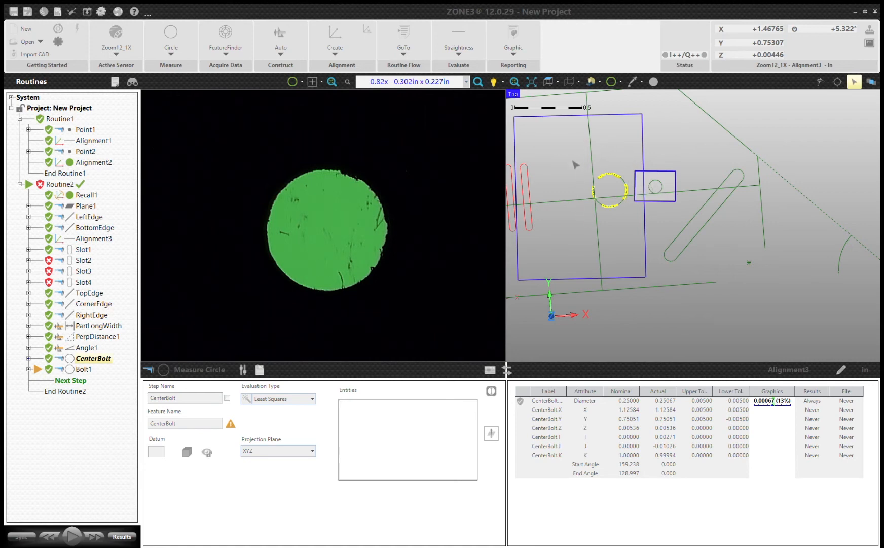
{"action": "mouse_move", "coordinate": [657, 181]}
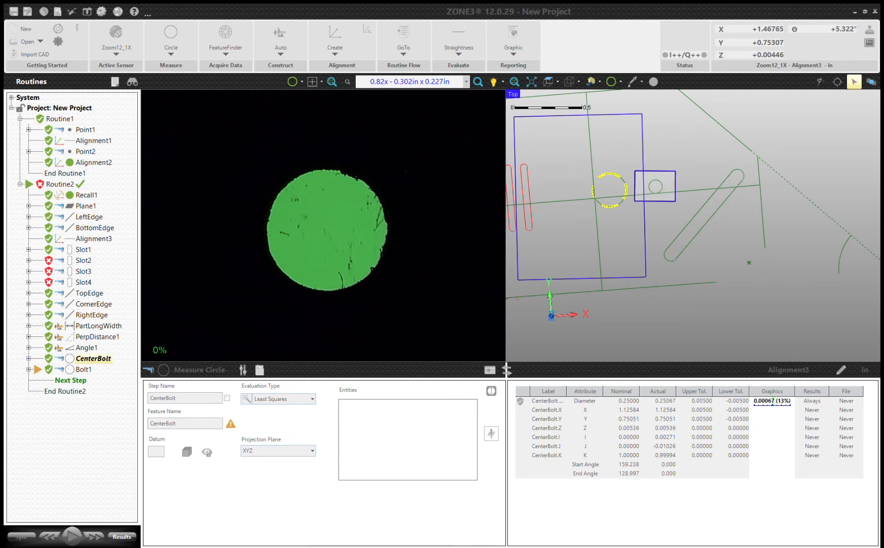
{"action": "mouse_move", "coordinate": [219, 153]}
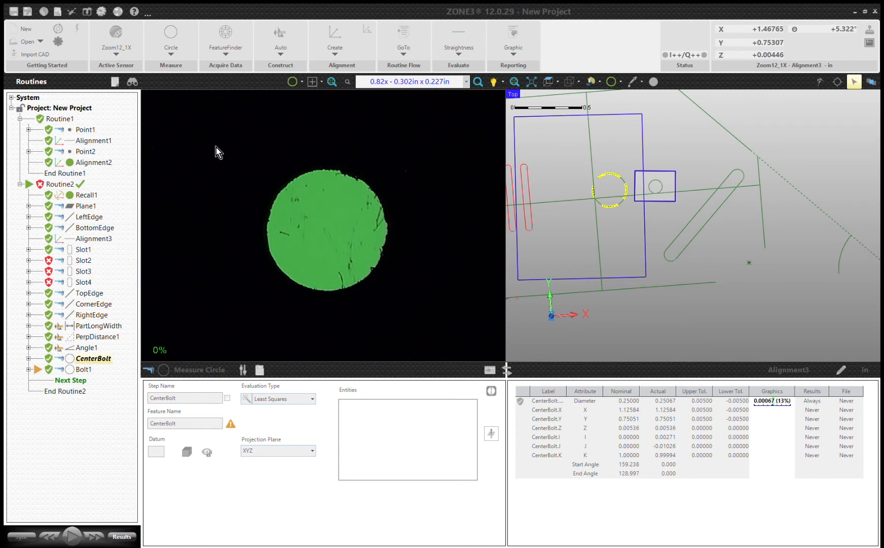
{"action": "mouse_move", "coordinate": [135, 126]}
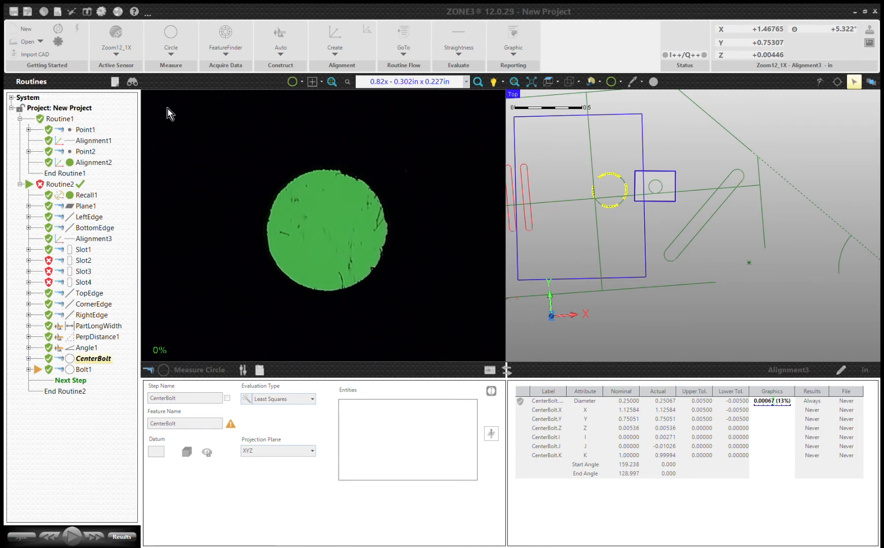
{"action": "mouse_move", "coordinate": [107, 148]}
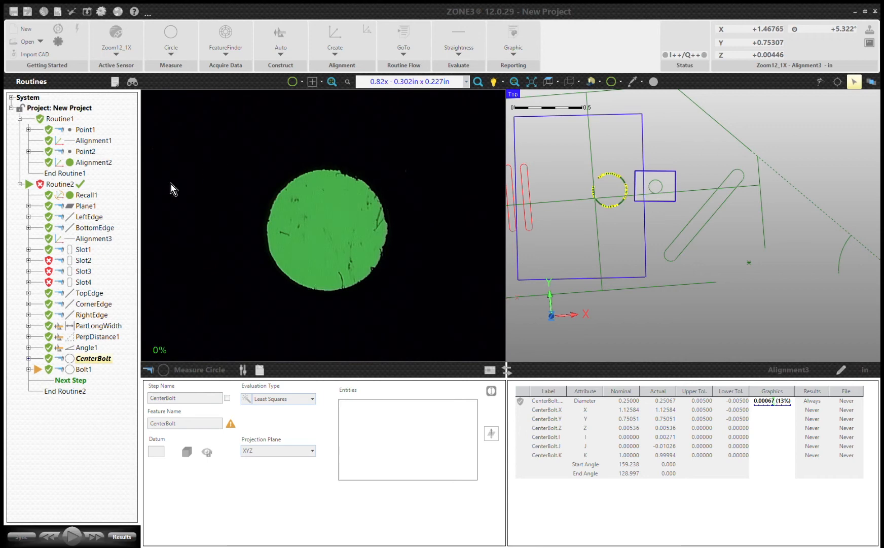
{"action": "mouse_move", "coordinate": [160, 127]}
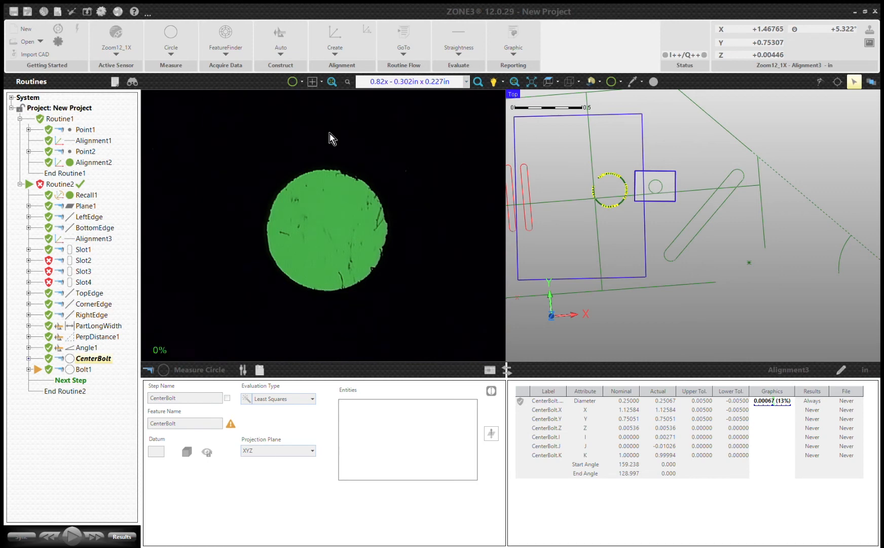
{"action": "mouse_move", "coordinate": [662, 170]}
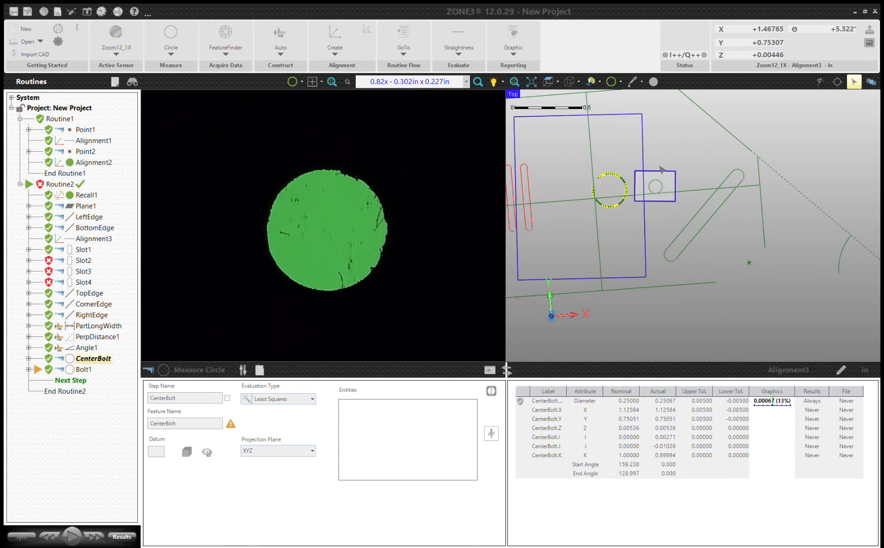
{"action": "mouse_move", "coordinate": [576, 237]}
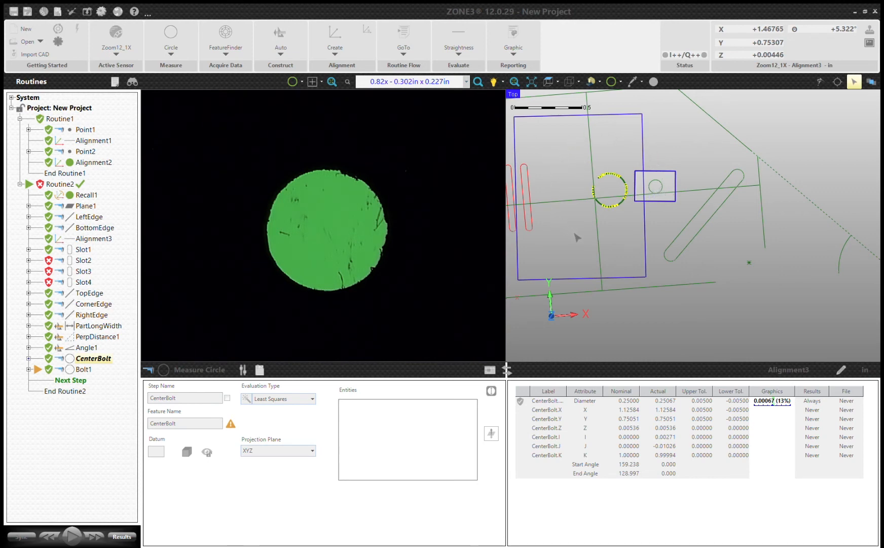
{"action": "mouse_move", "coordinate": [133, 154]}
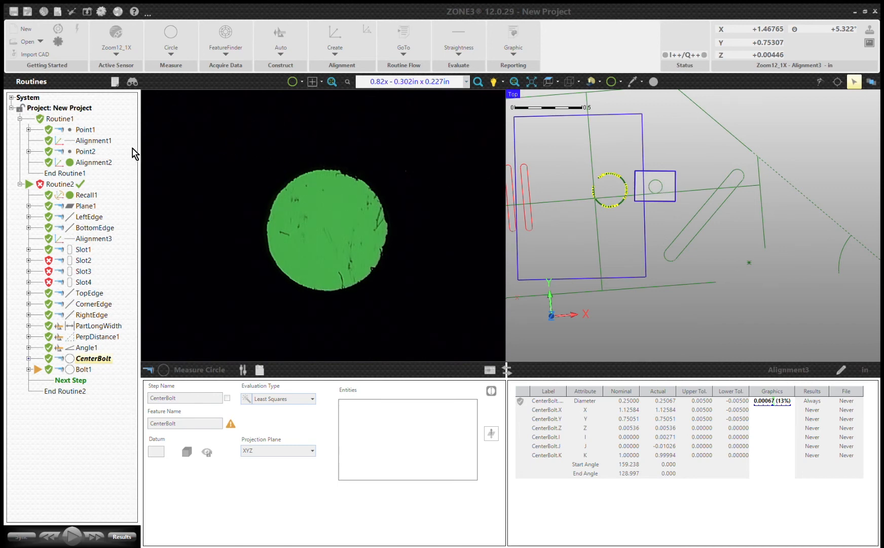
{"action": "mouse_move", "coordinate": [119, 152]}
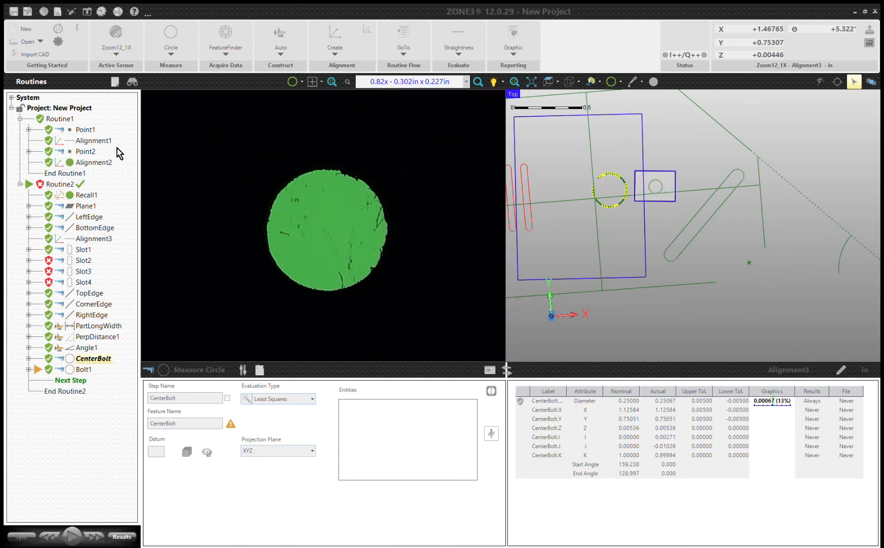
{"action": "mouse_move", "coordinate": [604, 185]}
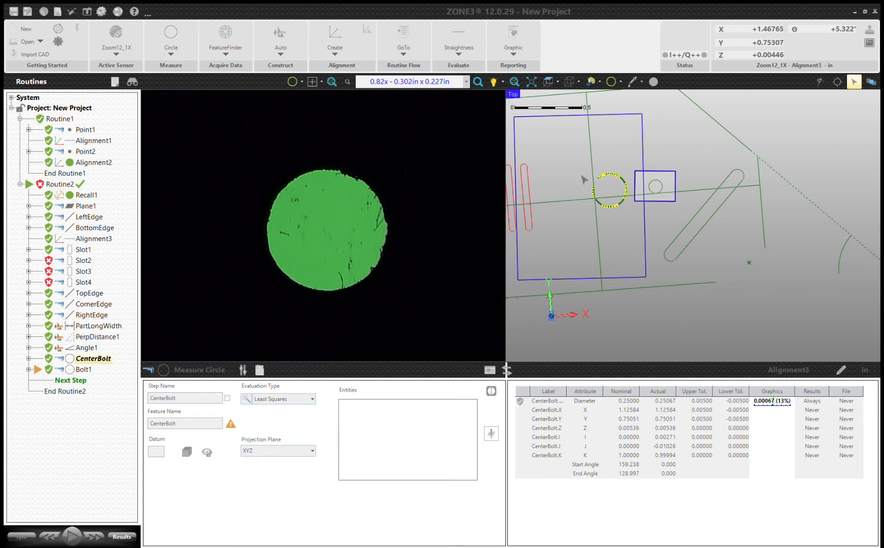
{"action": "mouse_move", "coordinate": [667, 165]}
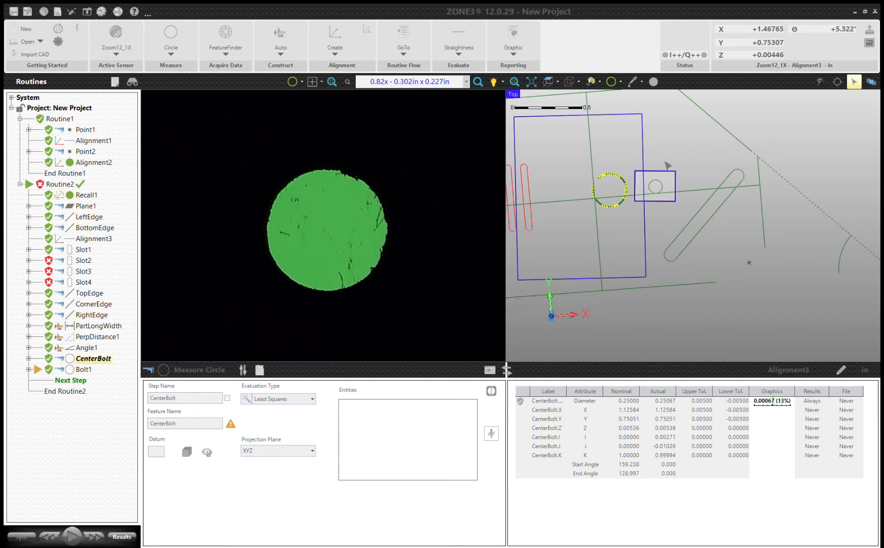
{"action": "mouse_move", "coordinate": [139, 202]}
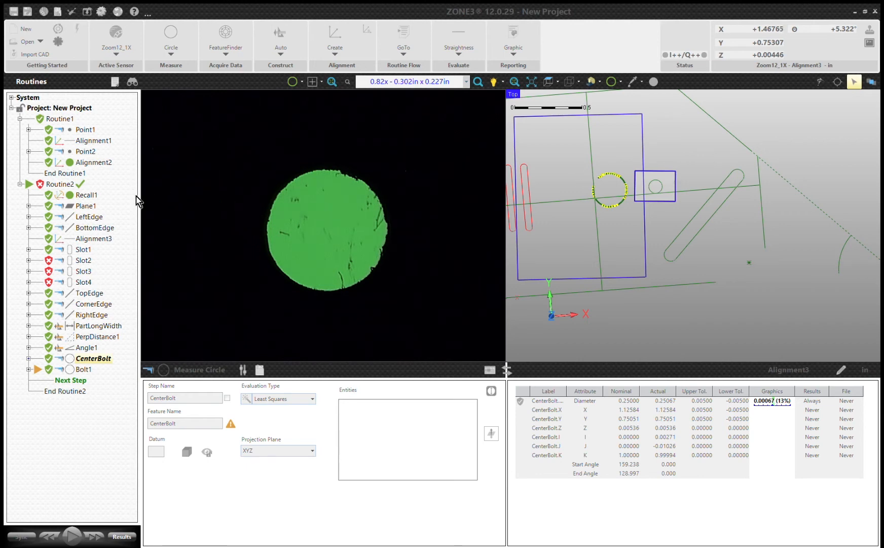
{"action": "mouse_move", "coordinate": [584, 205]}
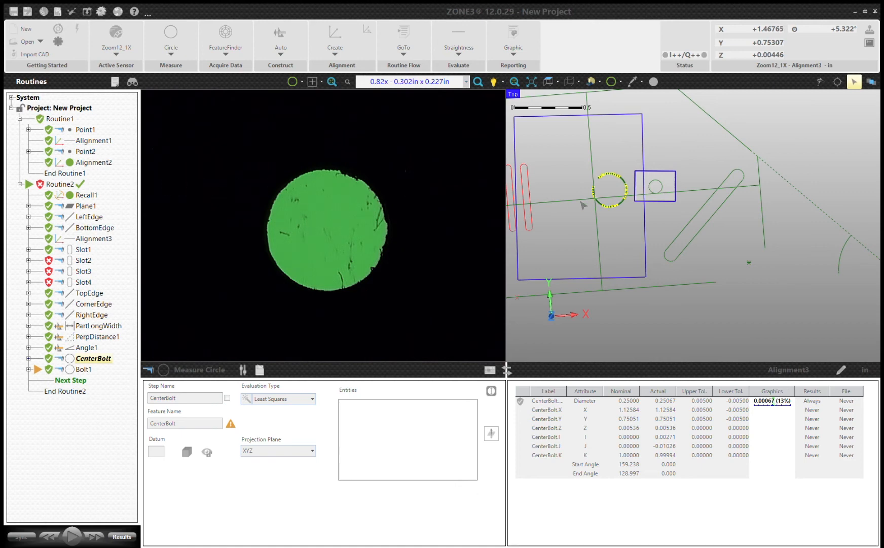
{"action": "mouse_move", "coordinate": [637, 167]}
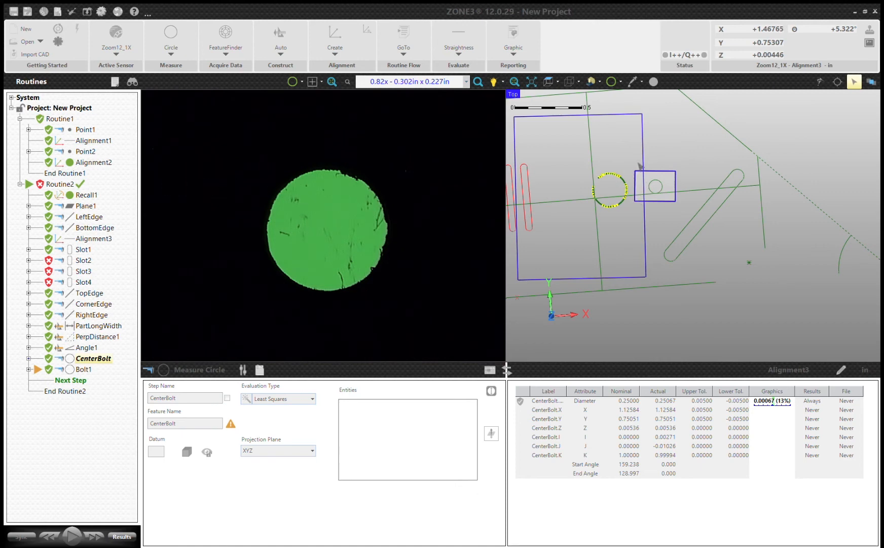
{"action": "mouse_move", "coordinate": [577, 162]}
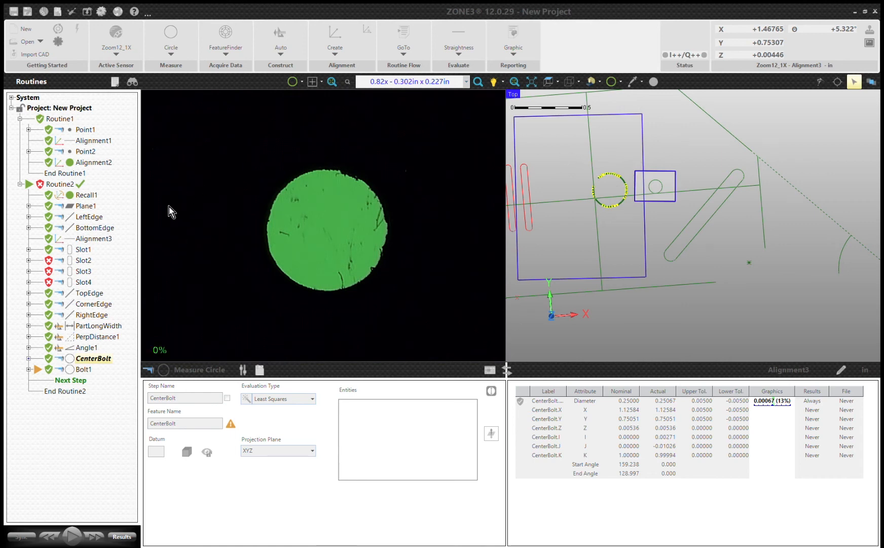
{"action": "mouse_move", "coordinate": [285, 107]}
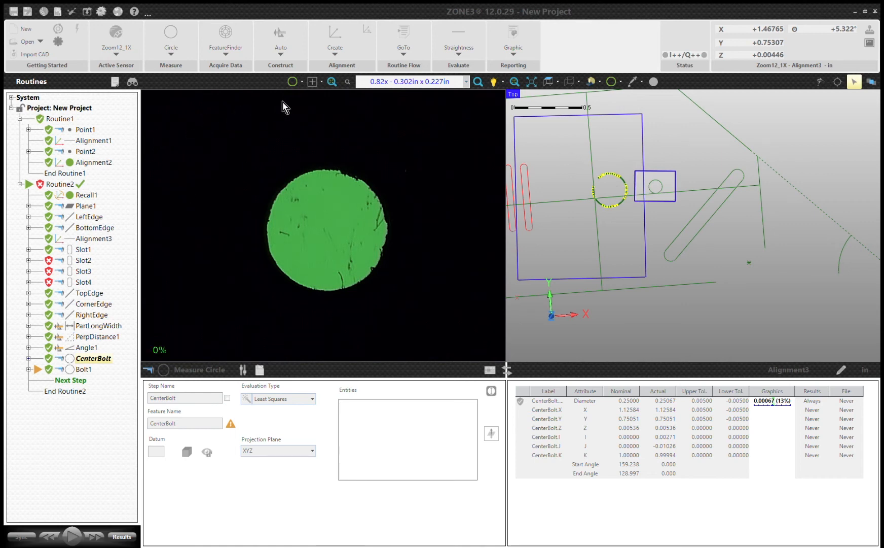
{"action": "mouse_move", "coordinate": [166, 220]}
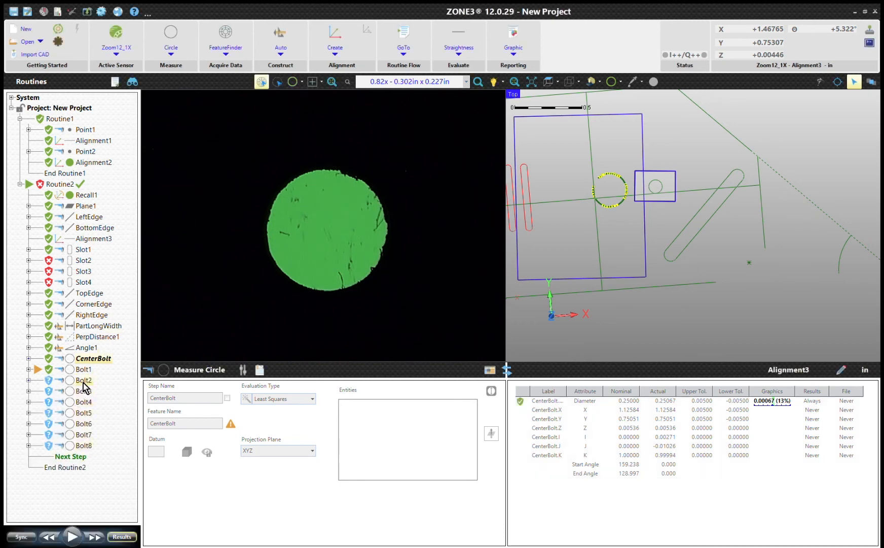
- Play Routine2 to measure Bolt1–Bolt8 around CenterBolt
{"action": "left_click", "coordinate": [72, 537]}
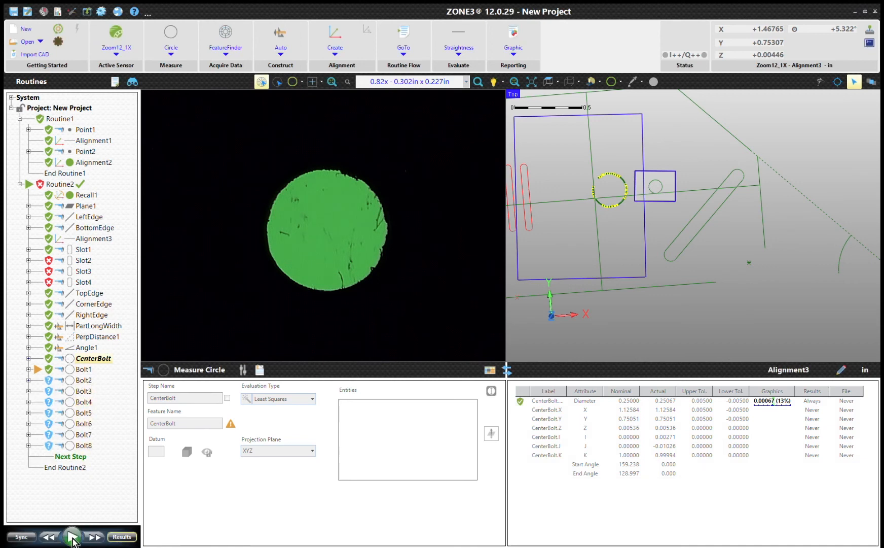
{"action": "left_click", "coordinate": [71, 536]}
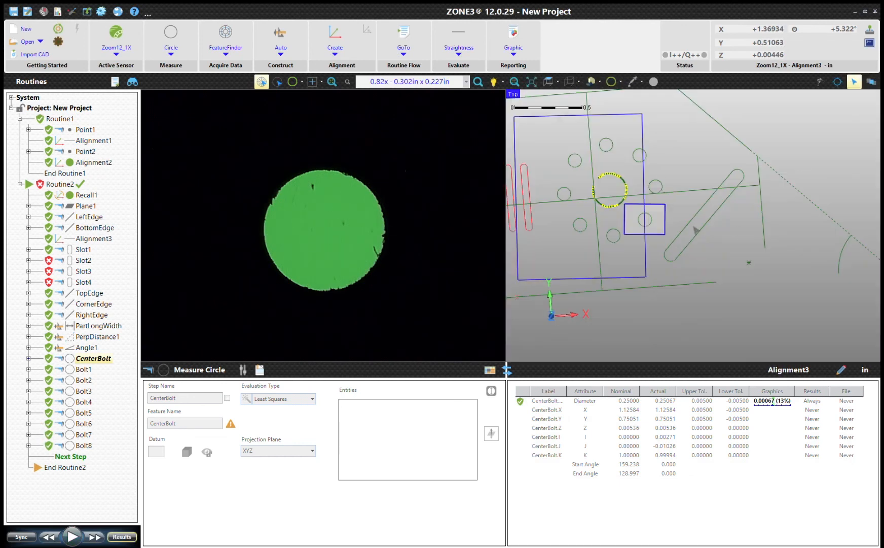
{"action": "mouse_move", "coordinate": [744, 250]}
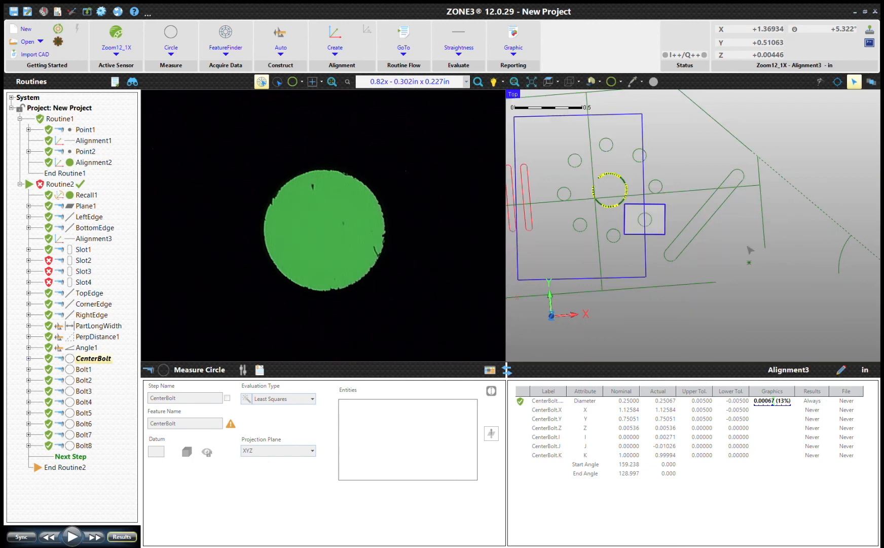
{"action": "mouse_move", "coordinate": [546, 328]}
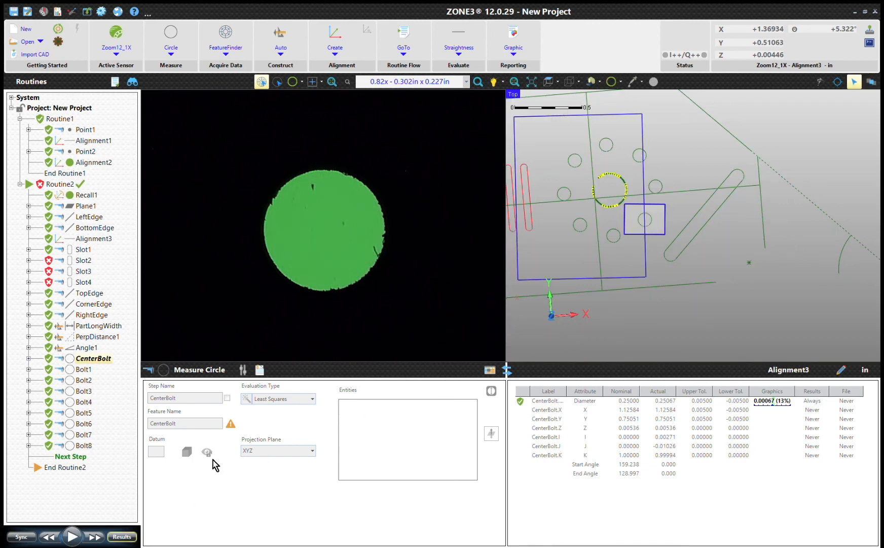
{"action": "mouse_move", "coordinate": [672, 215]}
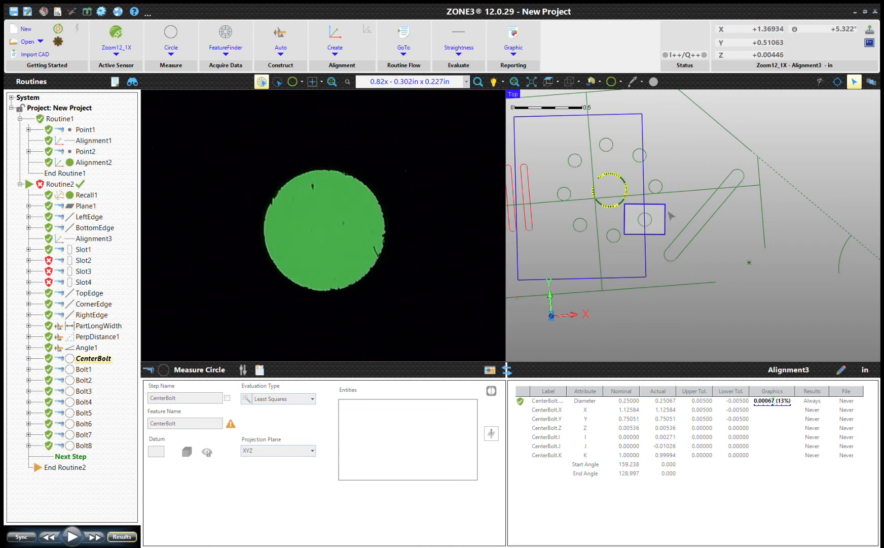
{"action": "mouse_move", "coordinate": [785, 194]}
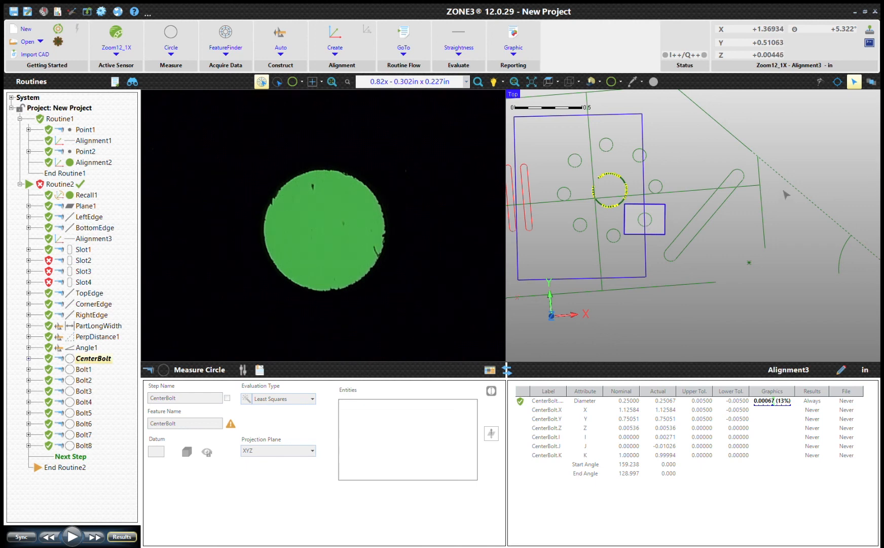
{"action": "mouse_move", "coordinate": [789, 194]}
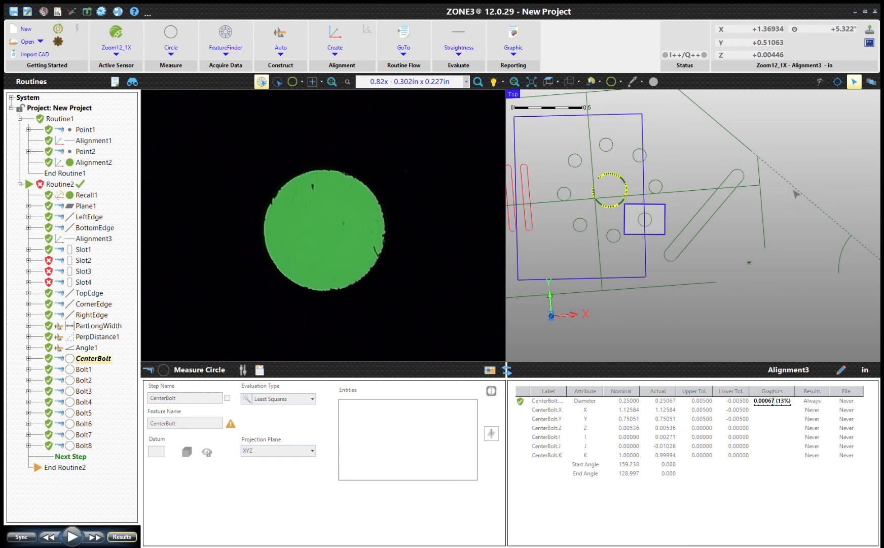
{"action": "mouse_move", "coordinate": [784, 188]}
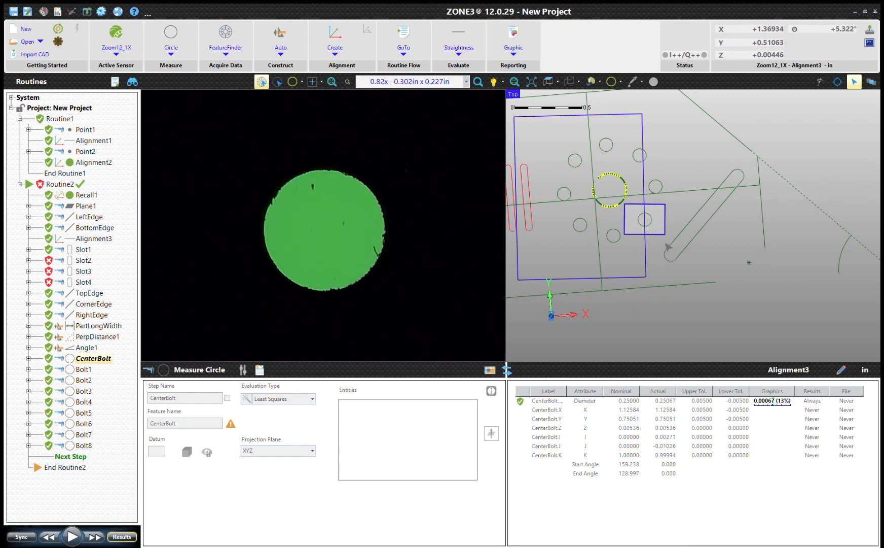
{"action": "mouse_move", "coordinate": [810, 220]}
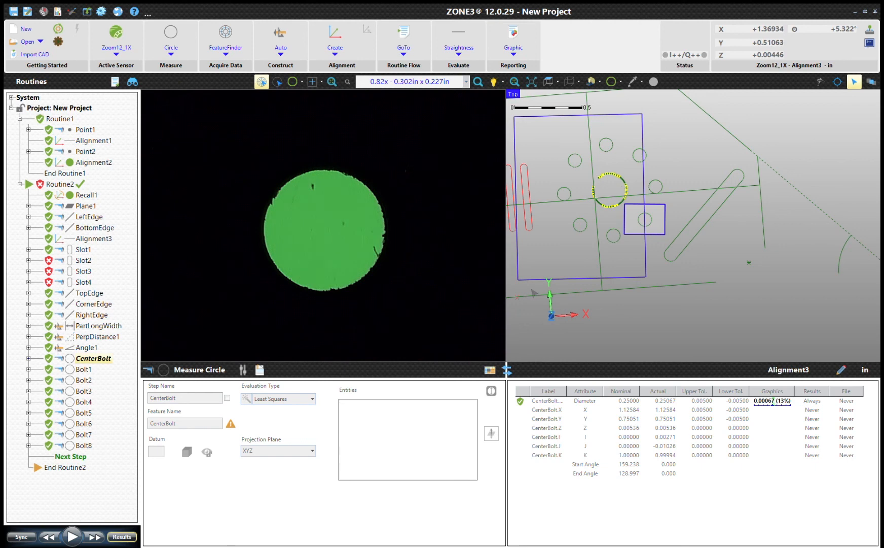
{"action": "mouse_move", "coordinate": [652, 322]}
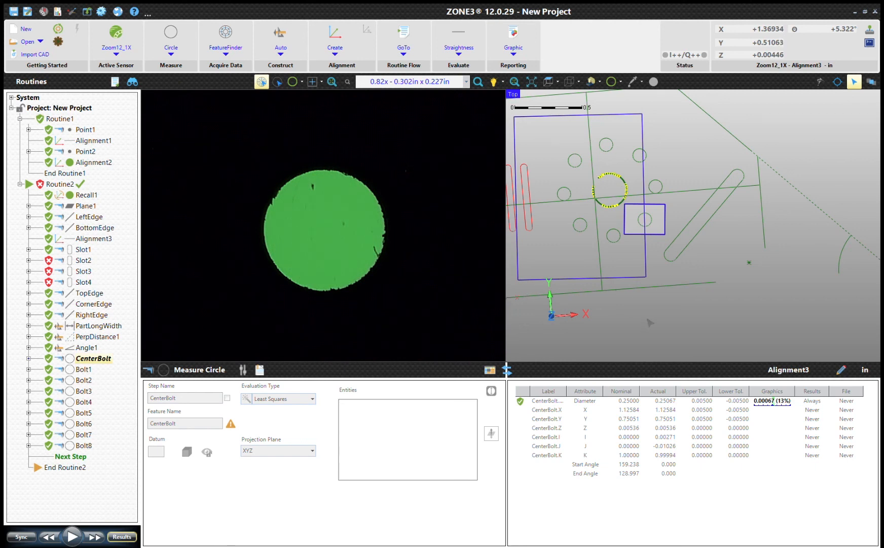
{"action": "mouse_move", "coordinate": [687, 296]}
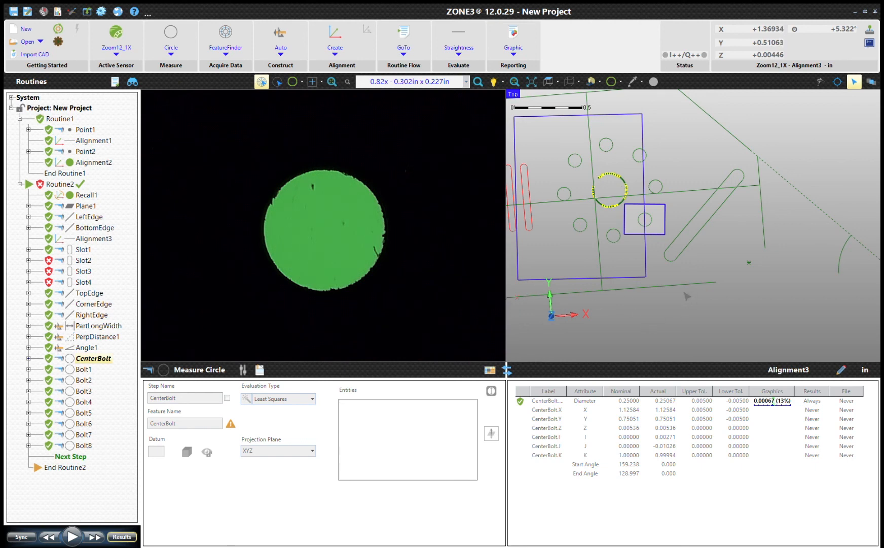